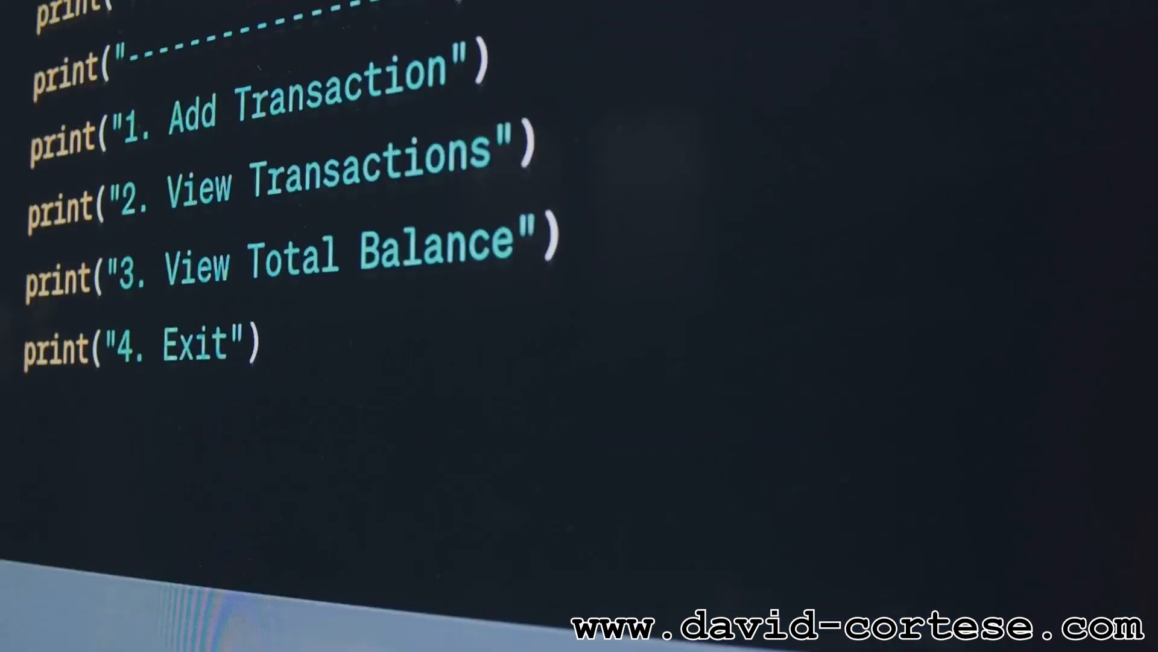
scroll("down", 3)
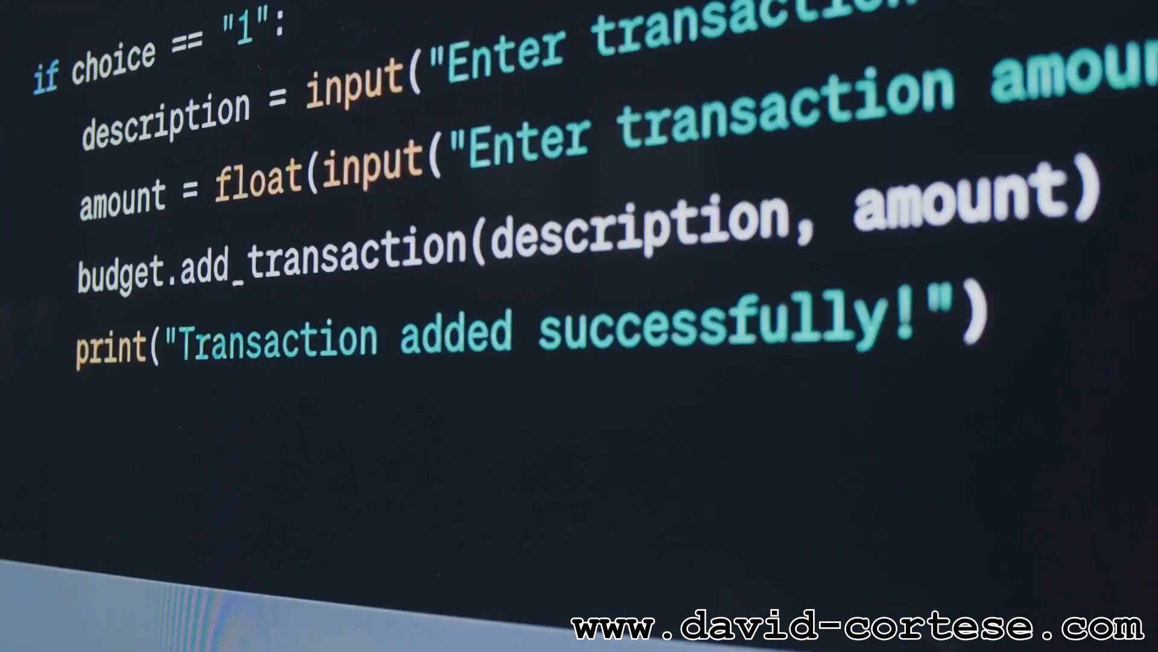